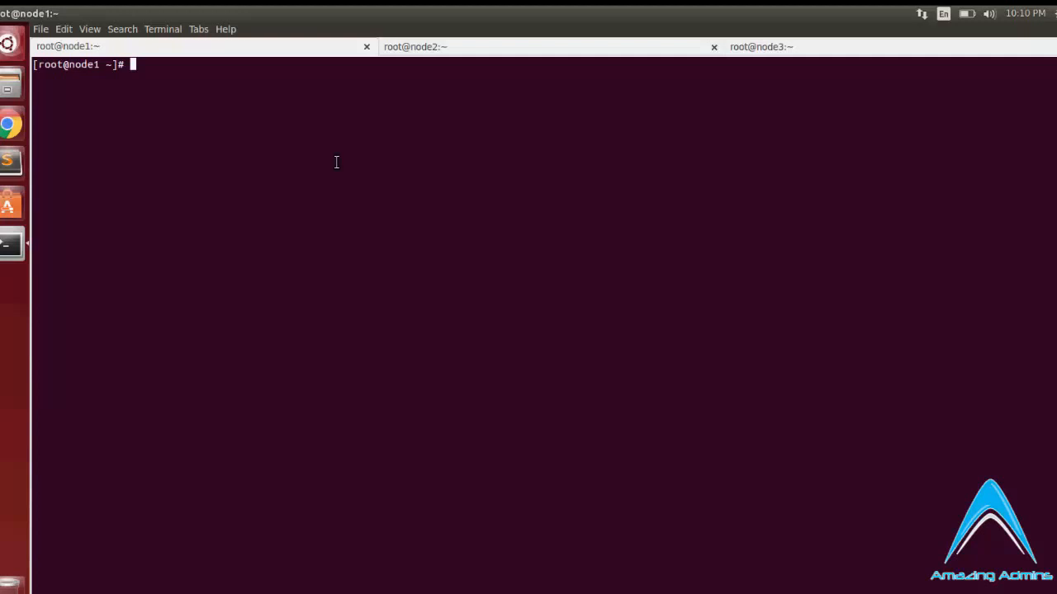
# Create the account 'user' with a home directory on node1 using 'useradd -m user'
pyautogui.write('user')
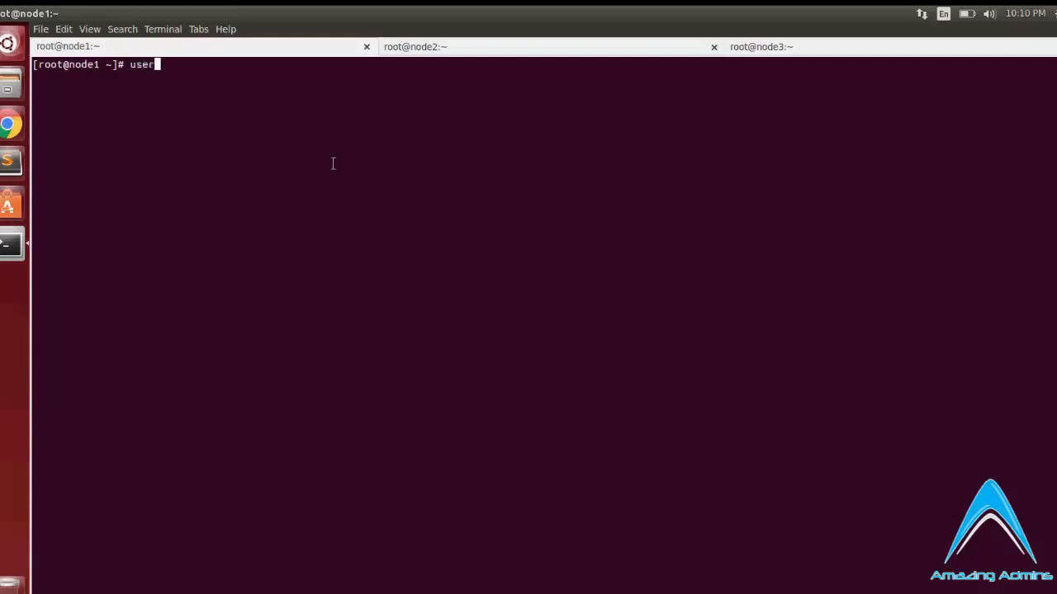
pyautogui.write('add user')
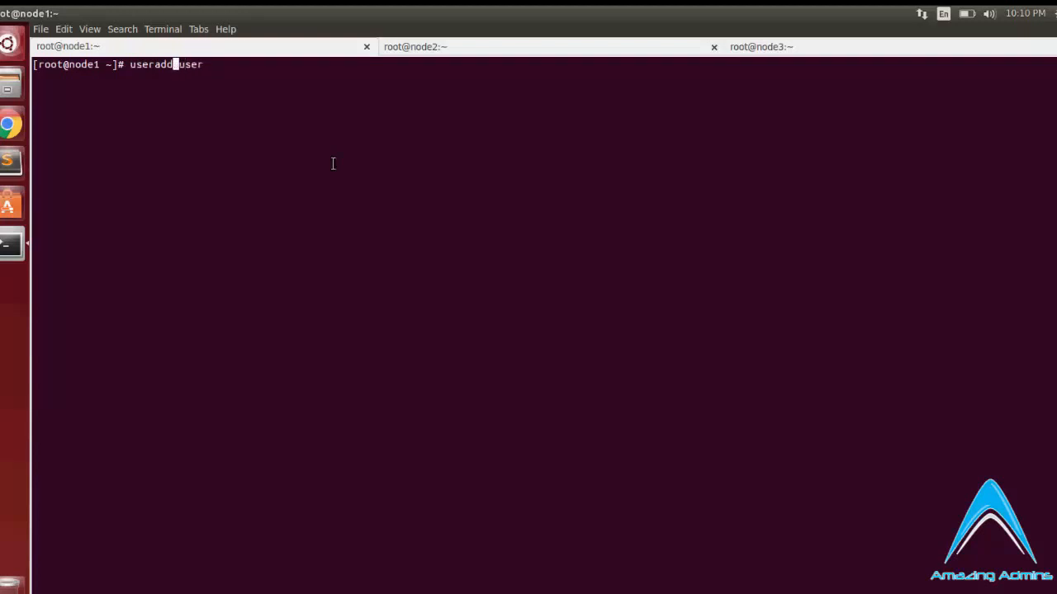
pyautogui.write('-')
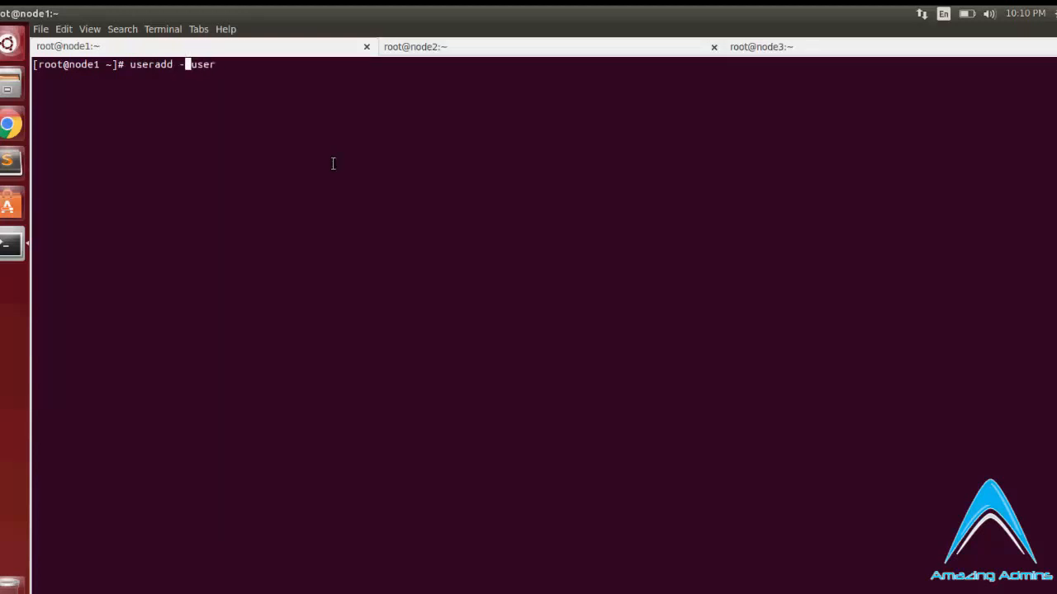
pyautogui.write('m ')
pyautogui.press('Return')
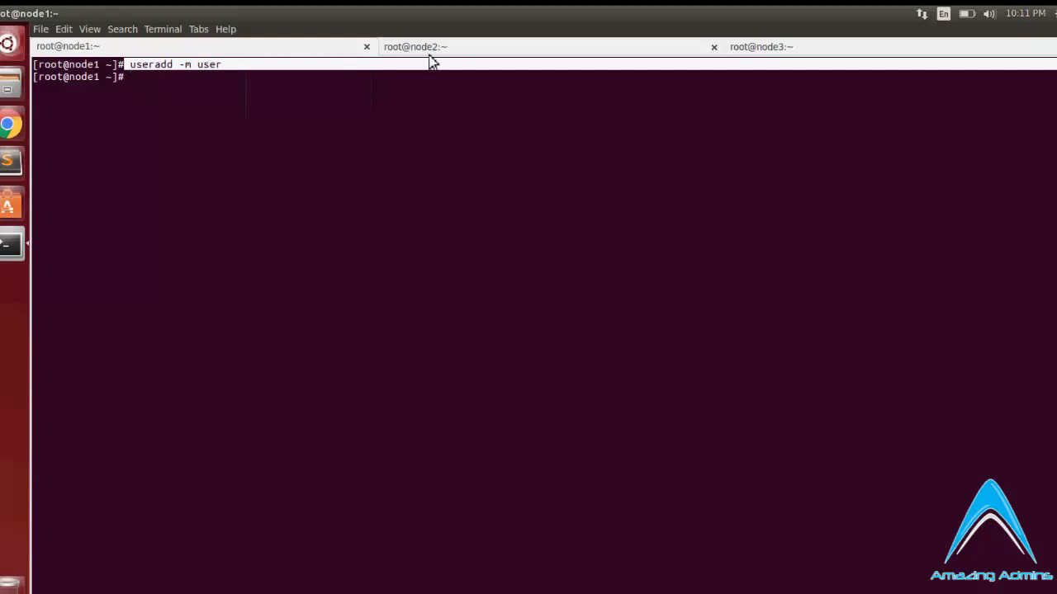
# Paste the same useradd command into the node2 and node3 sessions, then return to node1
pyautogui.rightClick(462, 272)
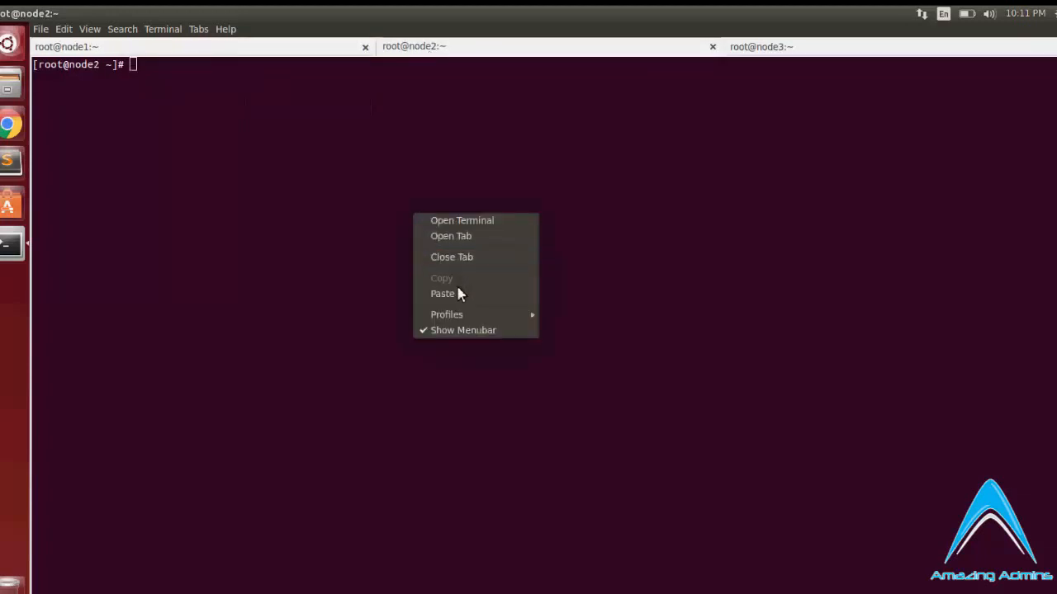
pyautogui.click(443, 293)
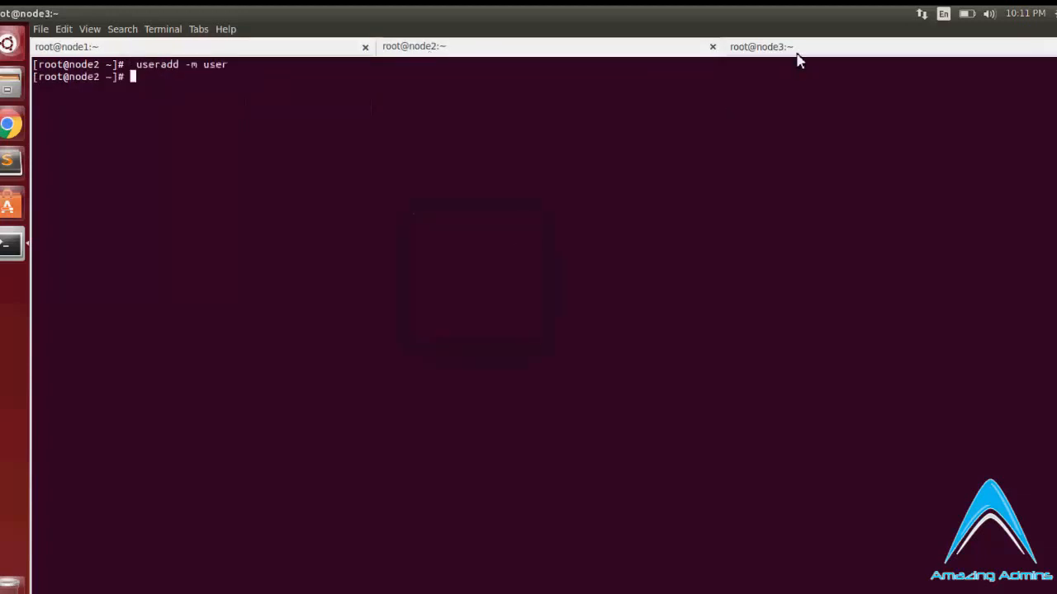
pyautogui.click(760, 46)
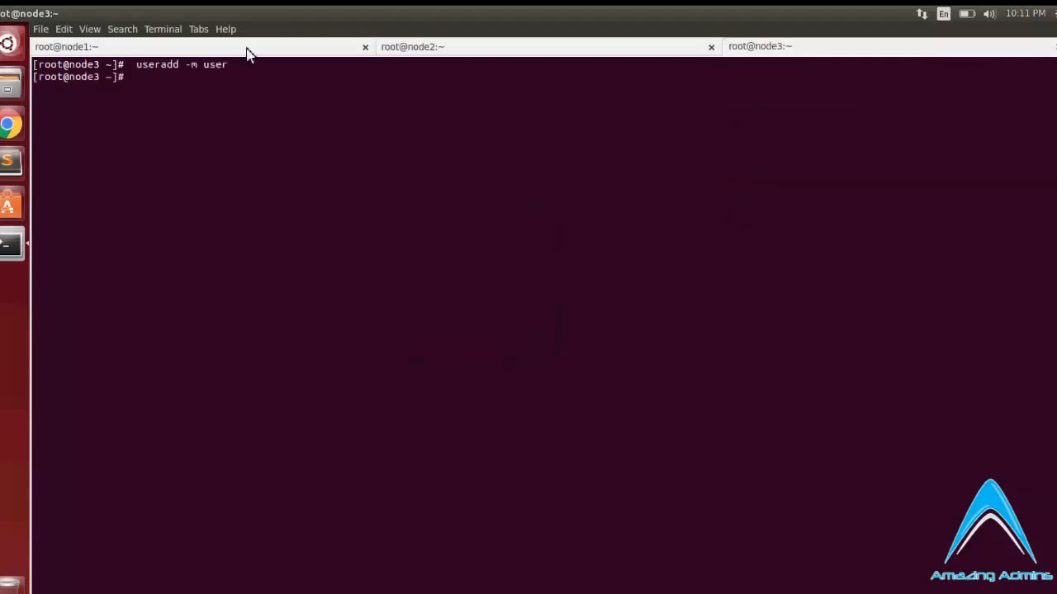
pyautogui.click(66, 46)
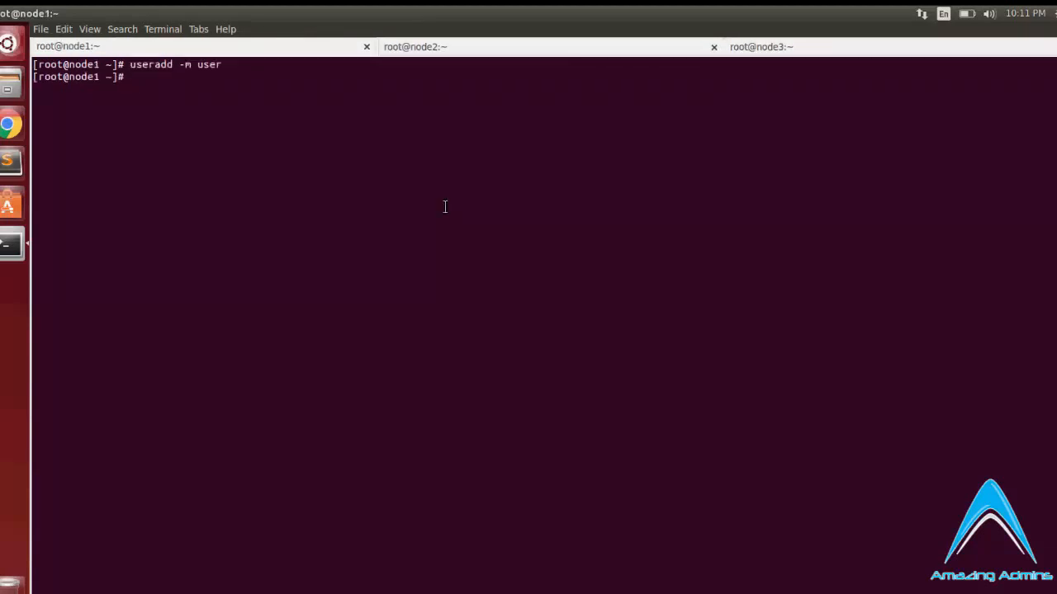
# Test 'su user' on node1, node2 and node3, exiting each back to root
pyautogui.write('su user')
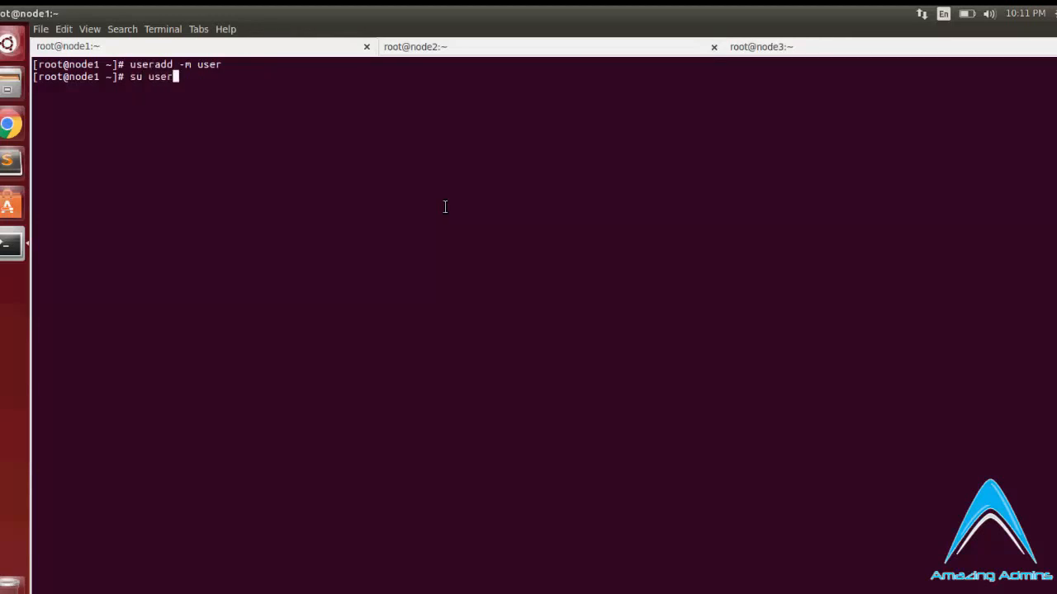
pyautogui.press('Return')
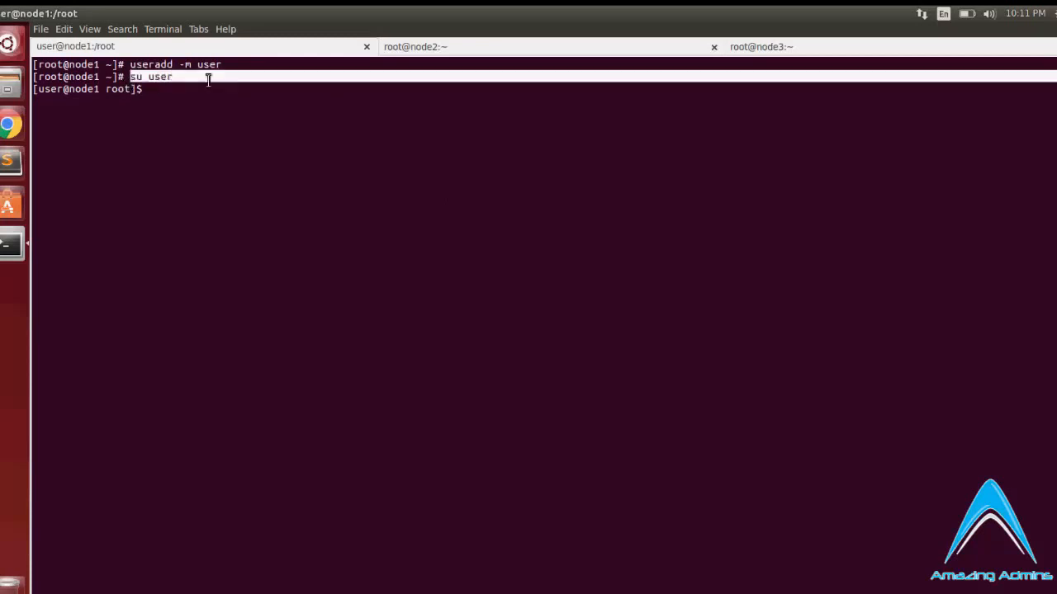
pyautogui.rightClick(211, 78)
pyautogui.write('exit')
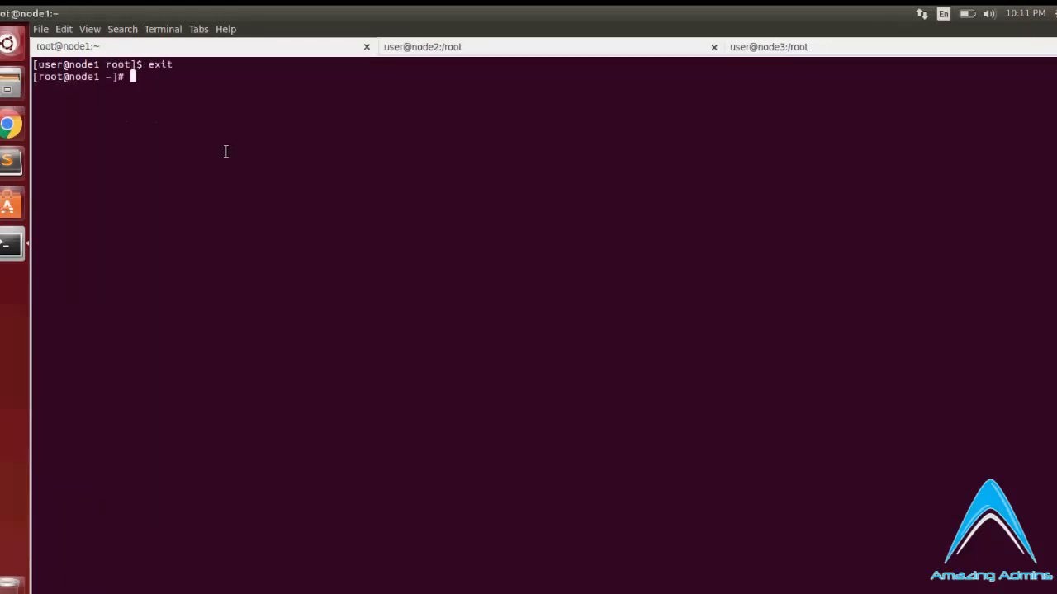
pyautogui.click(422, 46)
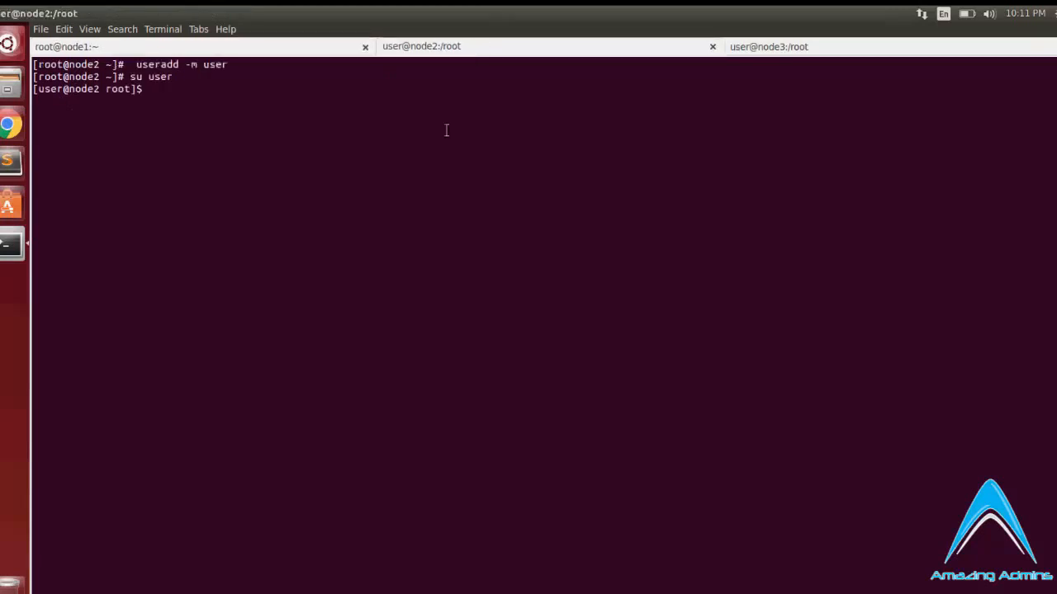
pyautogui.click(768, 46)
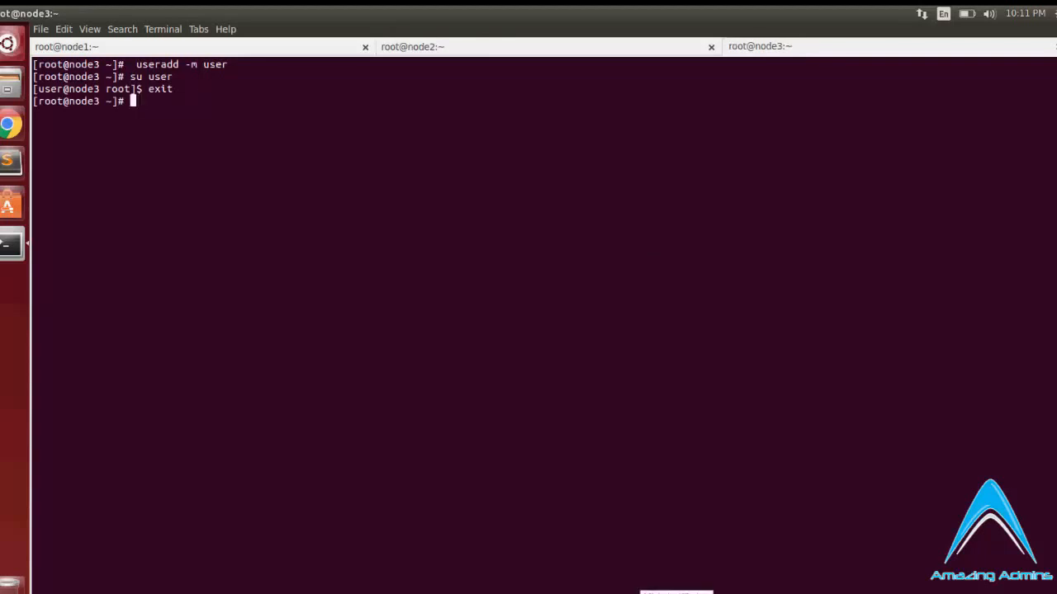
pyautogui.click(66, 46)
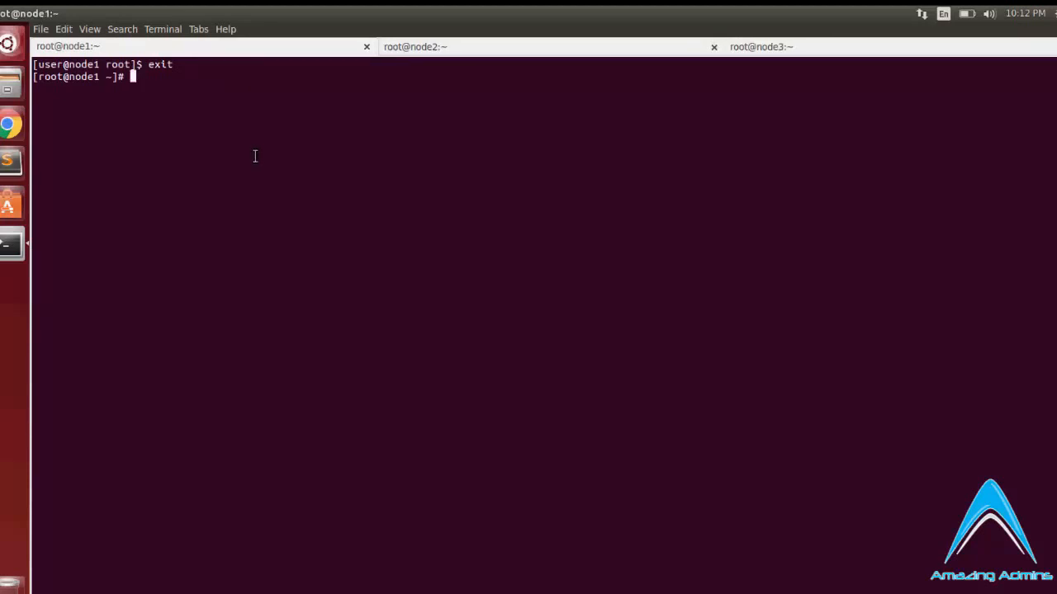
# Run visudo on node1 and scroll to the 'Allow root to run any commands anywhere' rule
pyautogui.write('visudo')
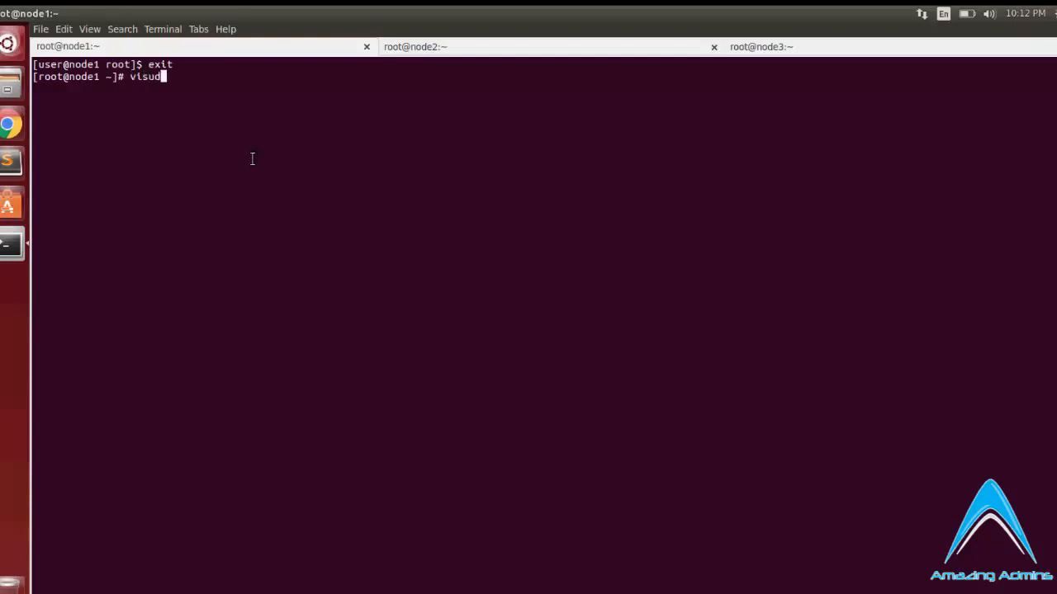
pyautogui.press('Return')
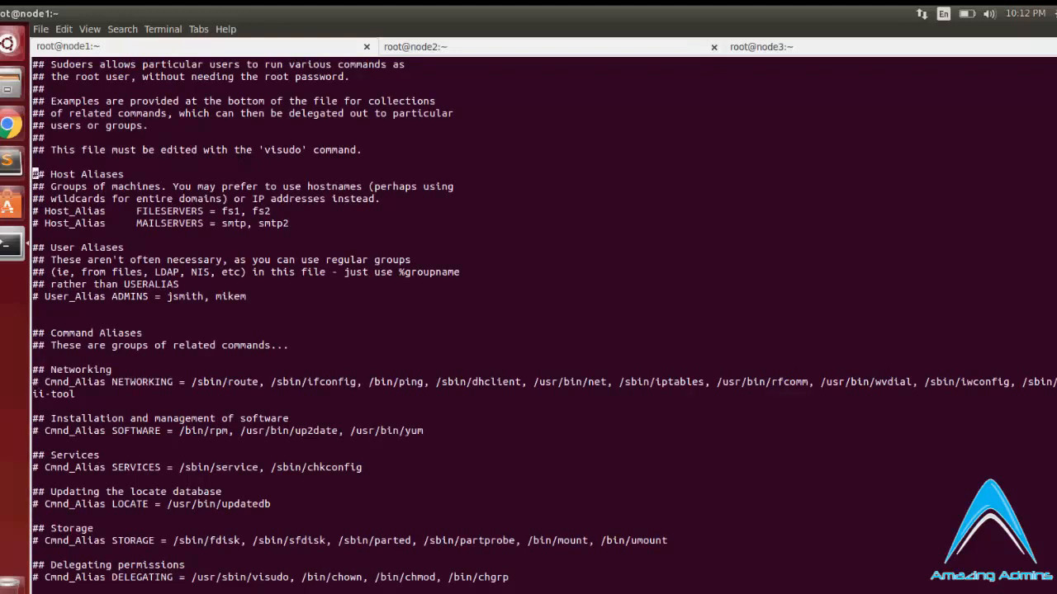
pyautogui.scroll(-3)
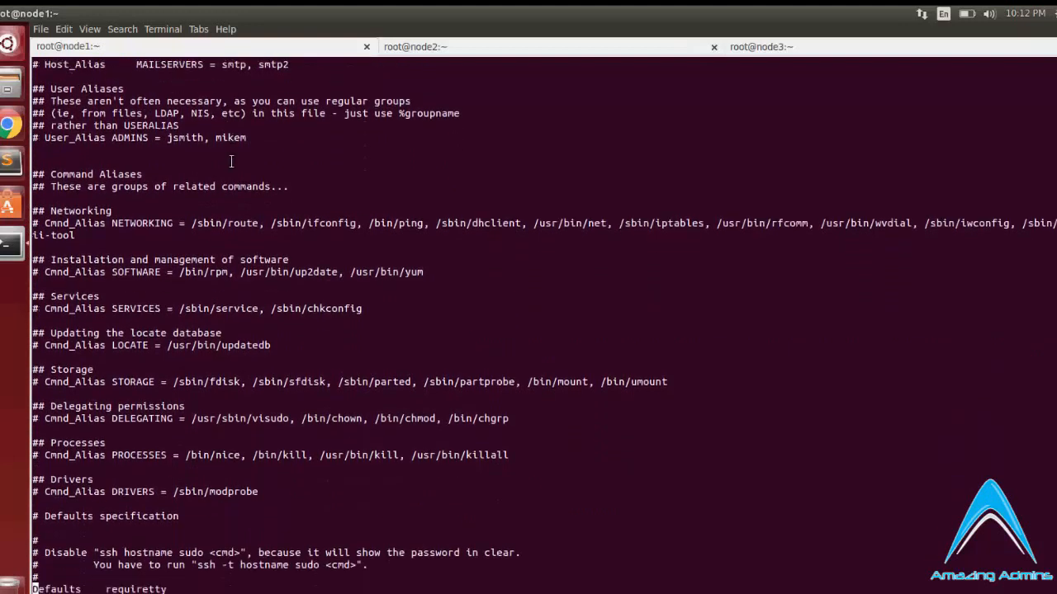
pyautogui.scroll(-3)
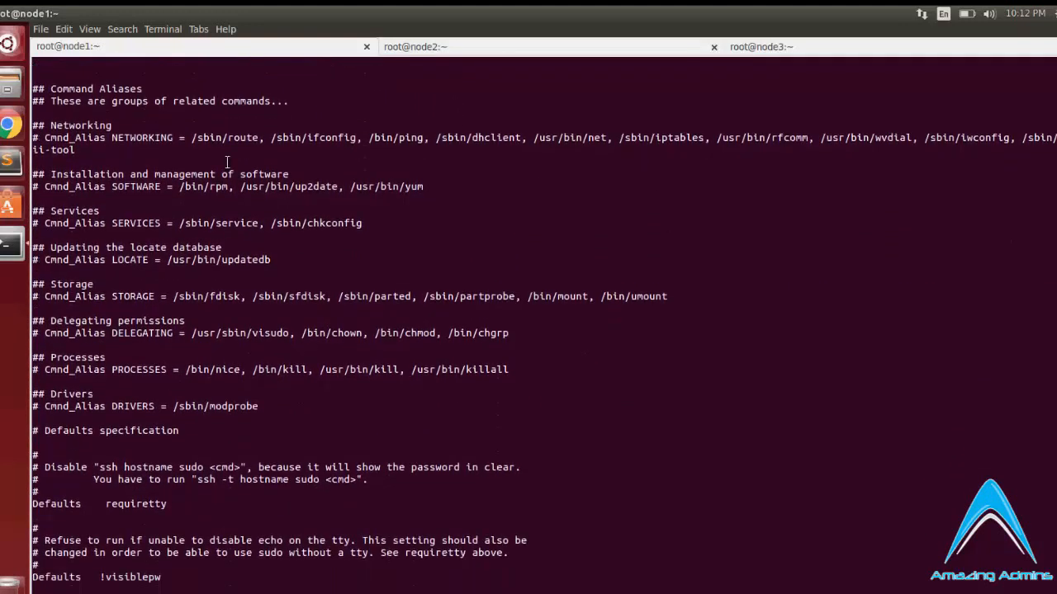
pyautogui.scroll(-3)
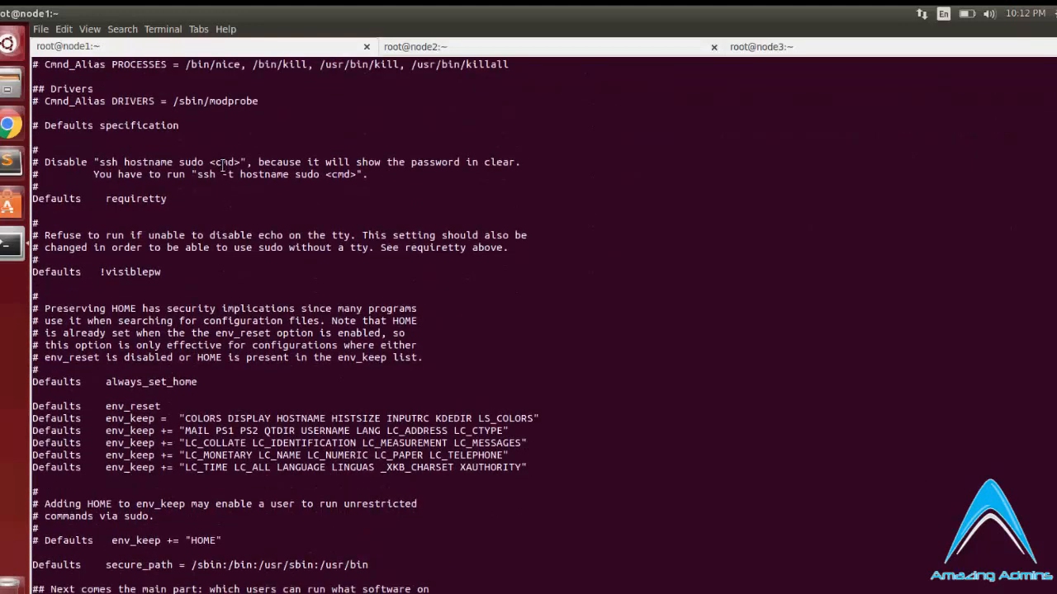
pyautogui.scroll(-3)
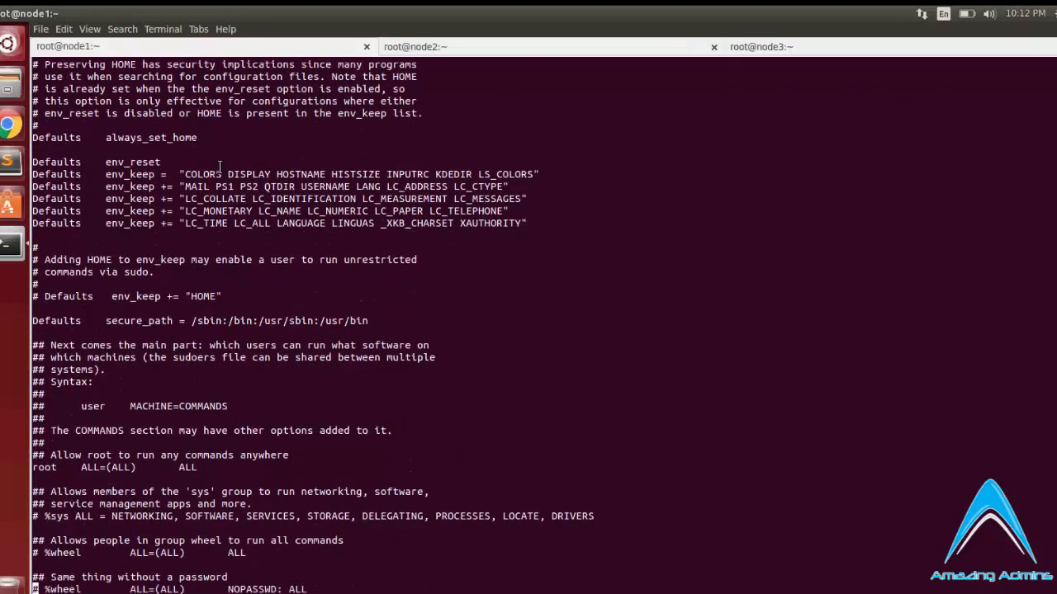
pyautogui.scroll(-3)
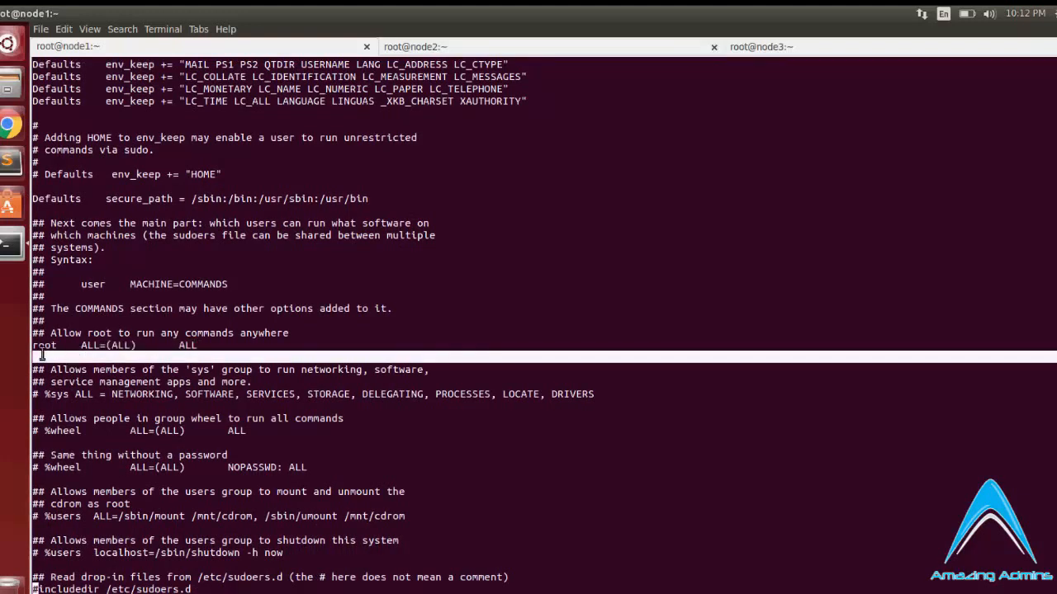
# Copy the root ALL=(ALL) ALL rule to the file end, change root to user, and save with :wq
pyautogui.rightClick(41, 354)
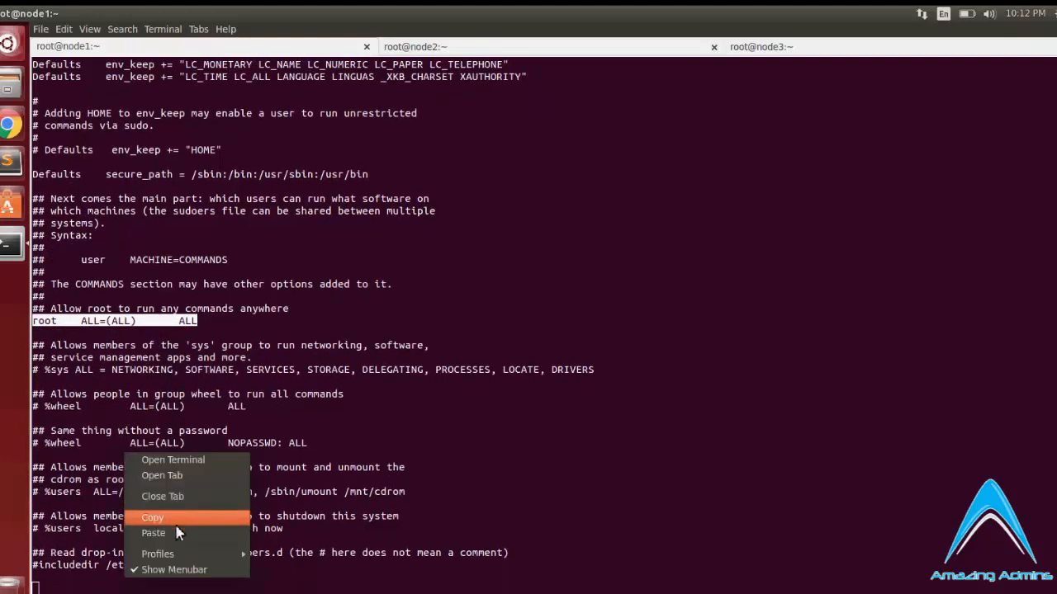
pyautogui.click(152, 532)
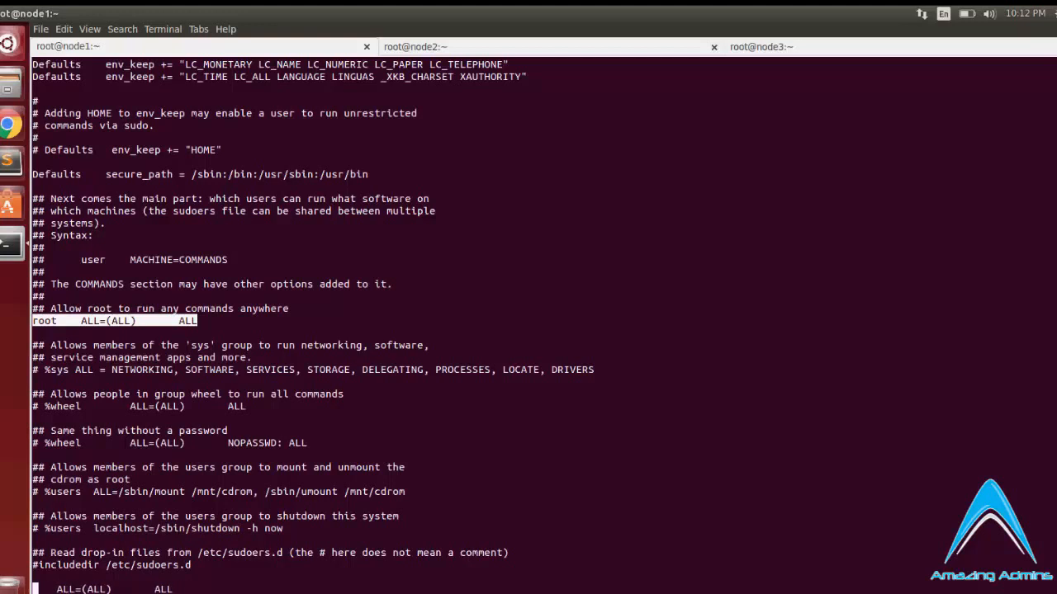
pyautogui.write('user')
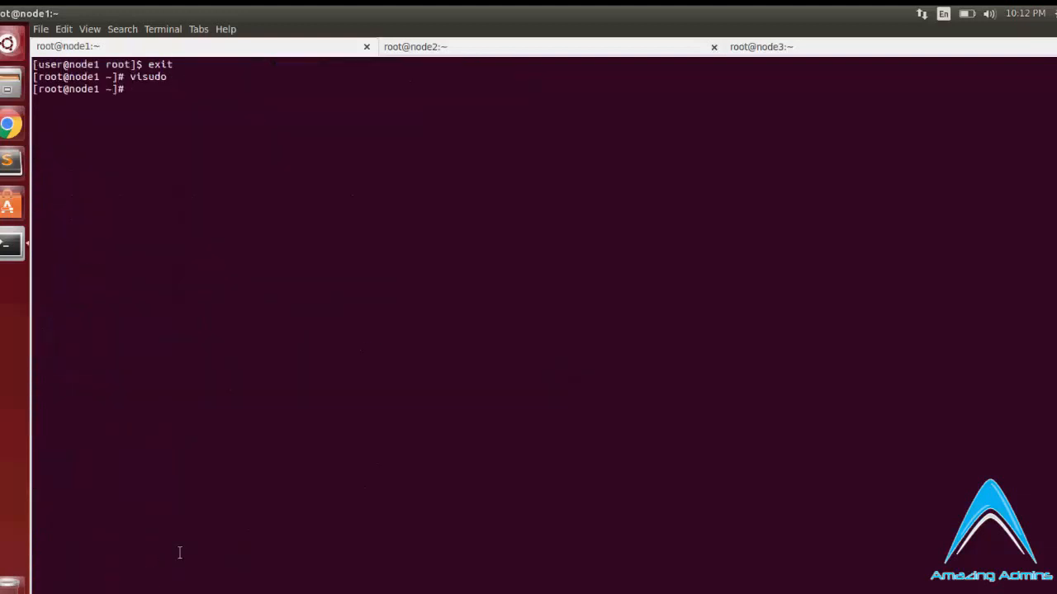
pyautogui.moveTo(202, 431)
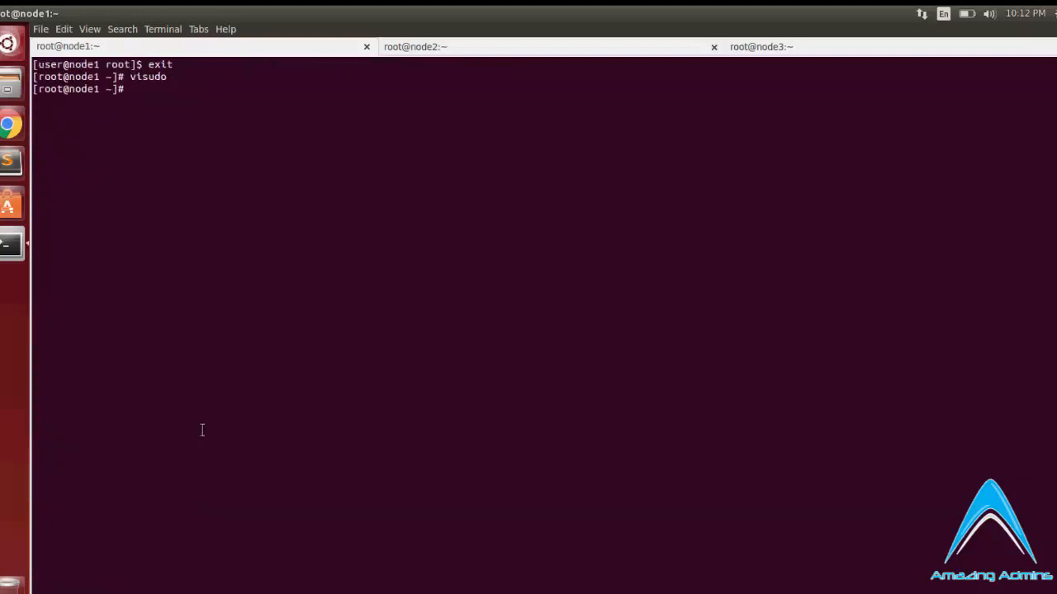
pyautogui.write('su user')
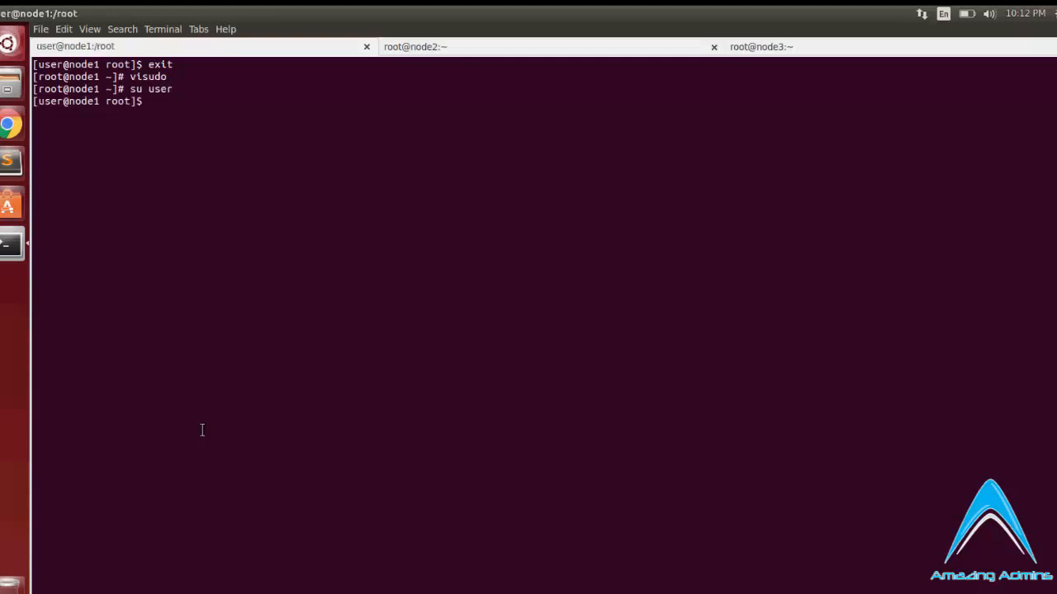
# As user on node1, try 'sudo su' and cancel at the password prompt
pyautogui.write('sudo')
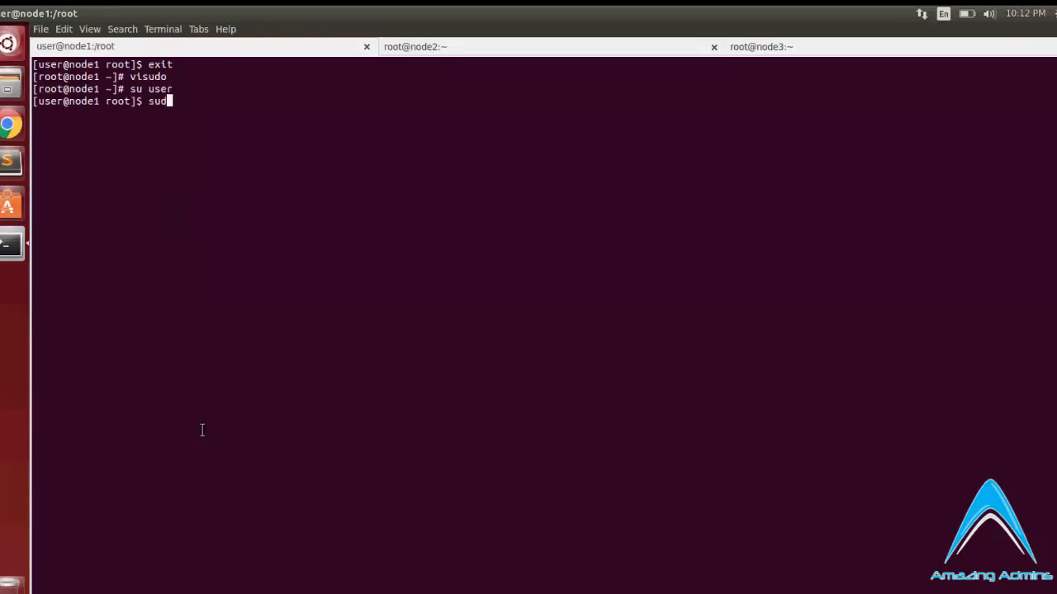
pyautogui.press('Return')
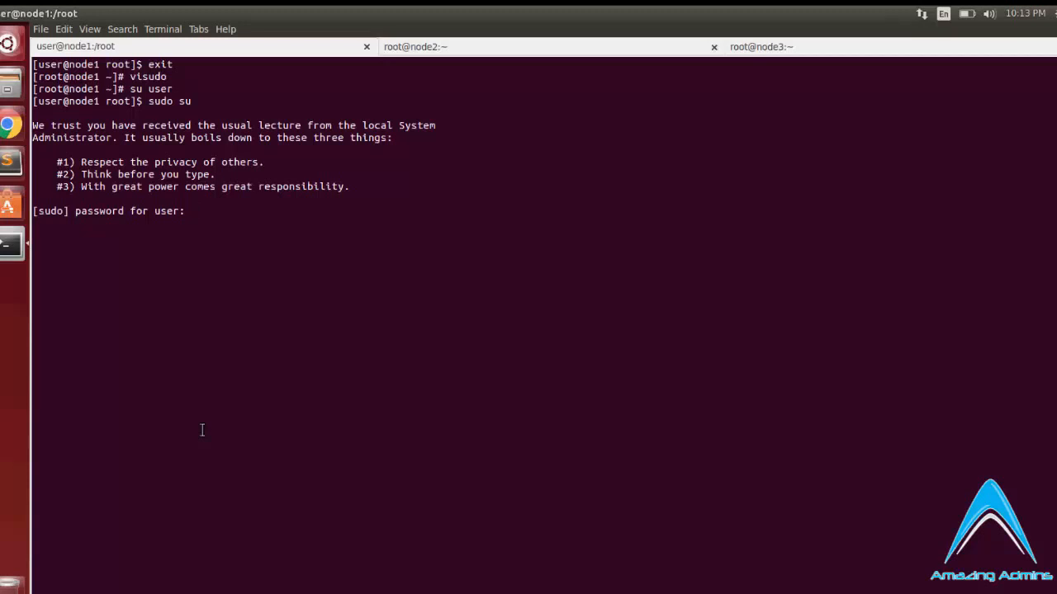
pyautogui.press('Return')
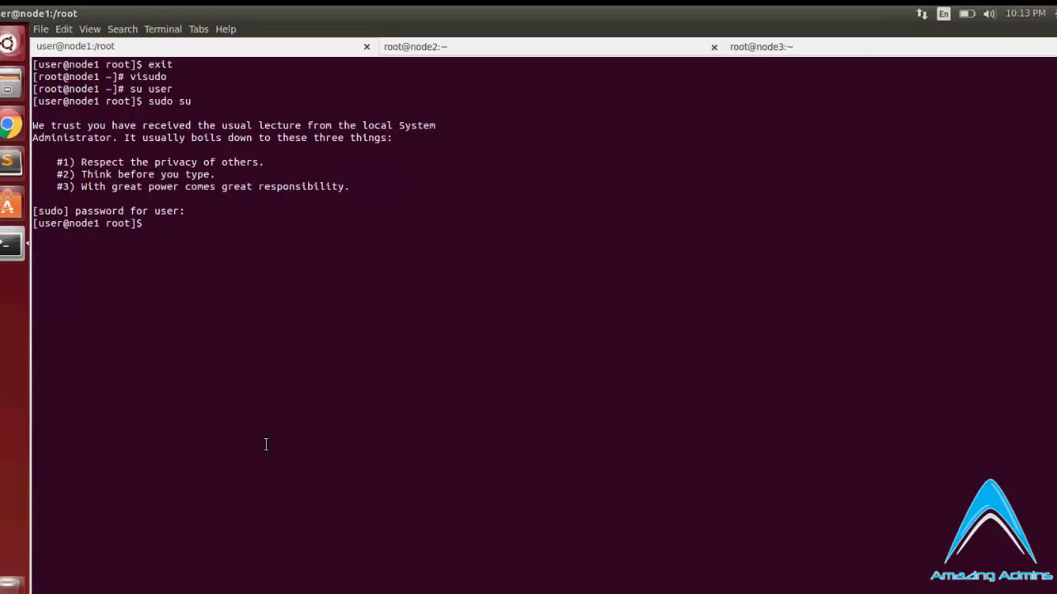
pyautogui.write('c')
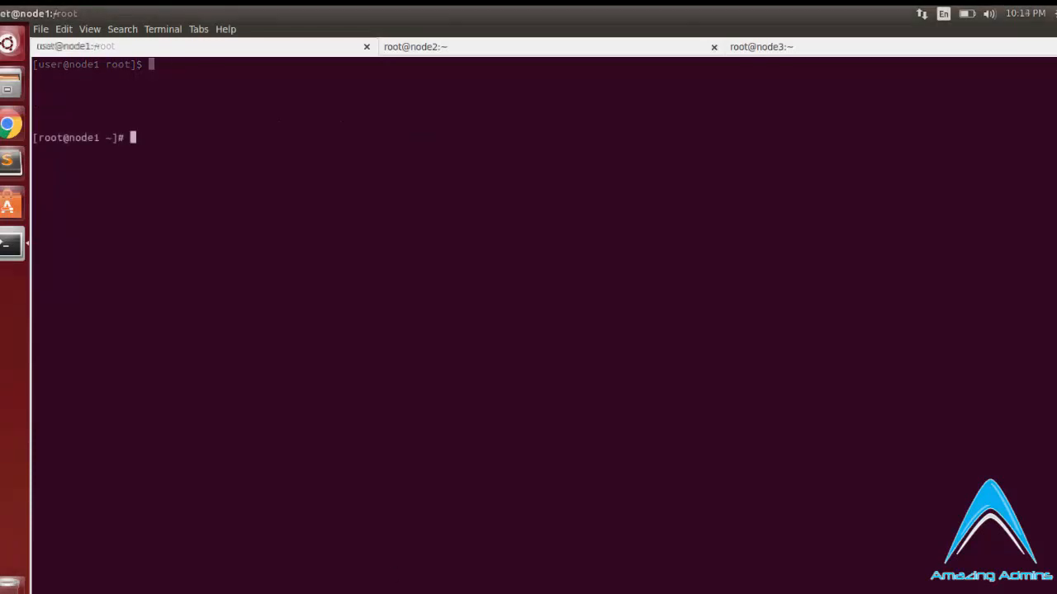
# Reopen node1's sudoers with visudo, add 'user ALL=(ALL) NOPASSWD:ALL', and save
pyautogui.write('visud')
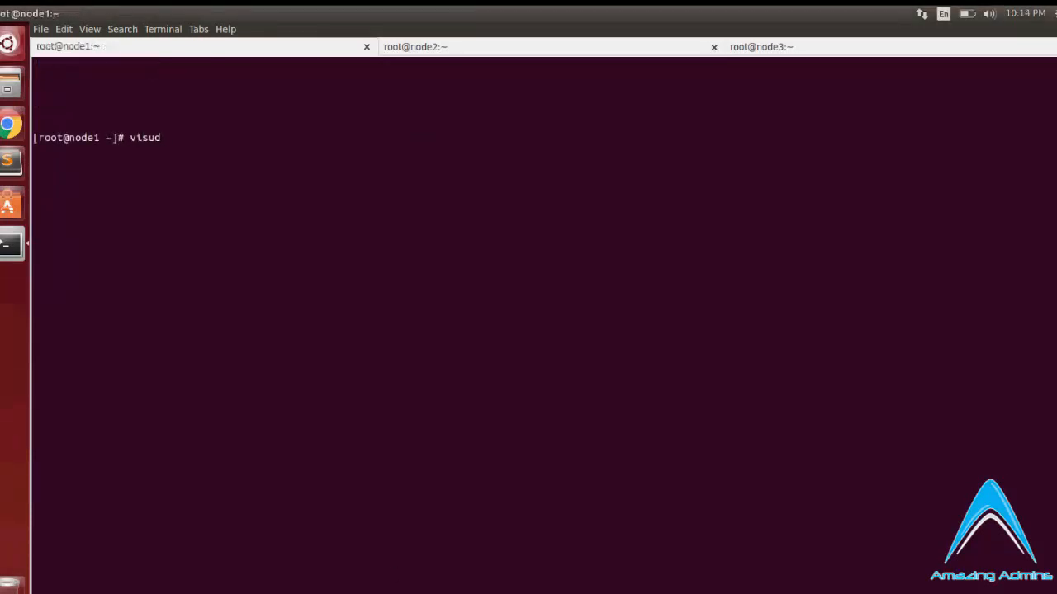
pyautogui.press('Return')
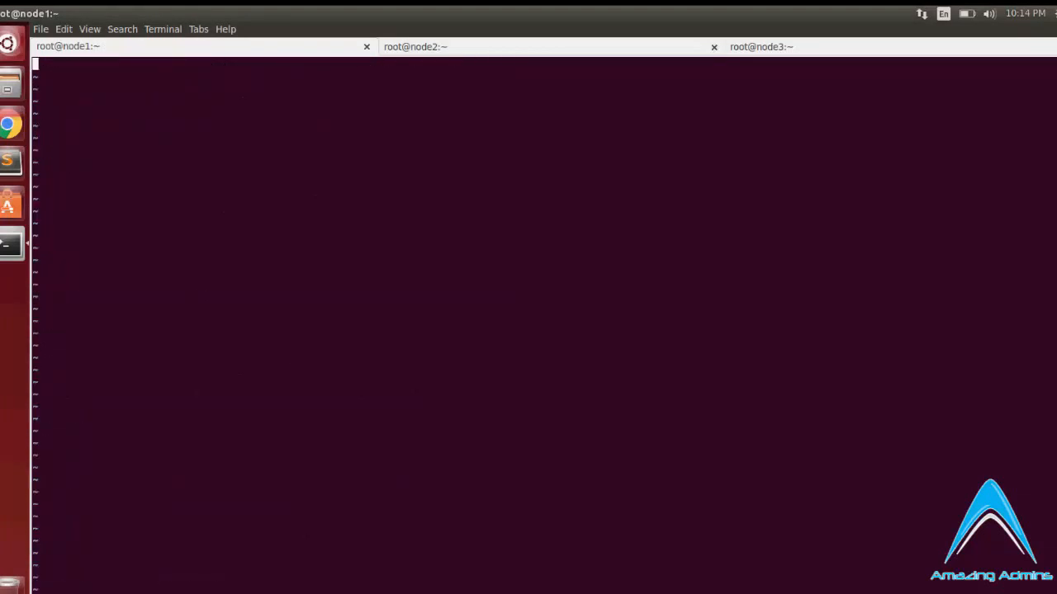
pyautogui.write('visudo')
pyautogui.write('ALL=(ALL)       NOPASSWD:ALL')
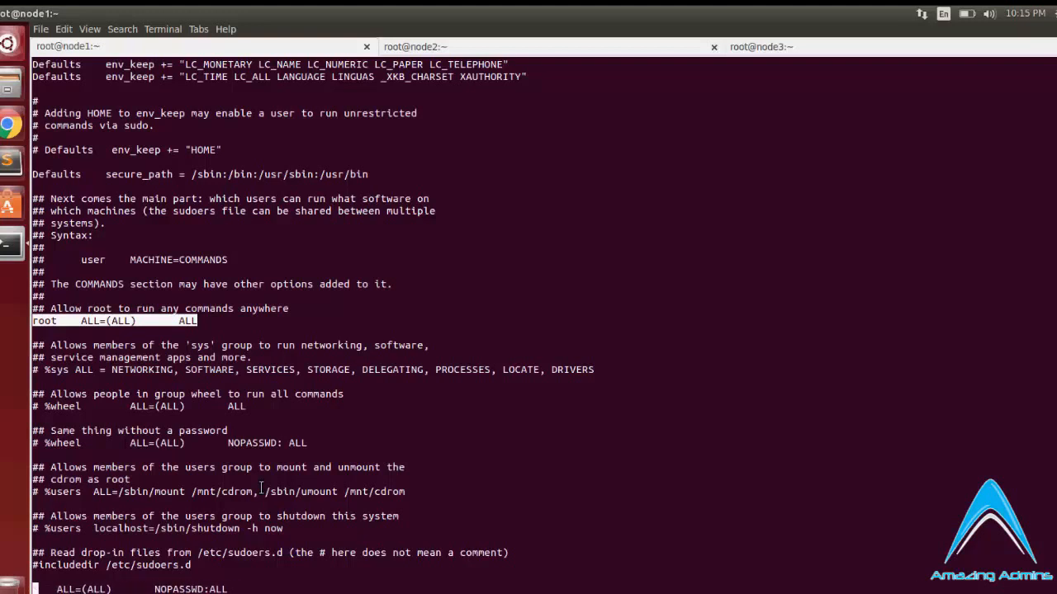
pyautogui.write('er')
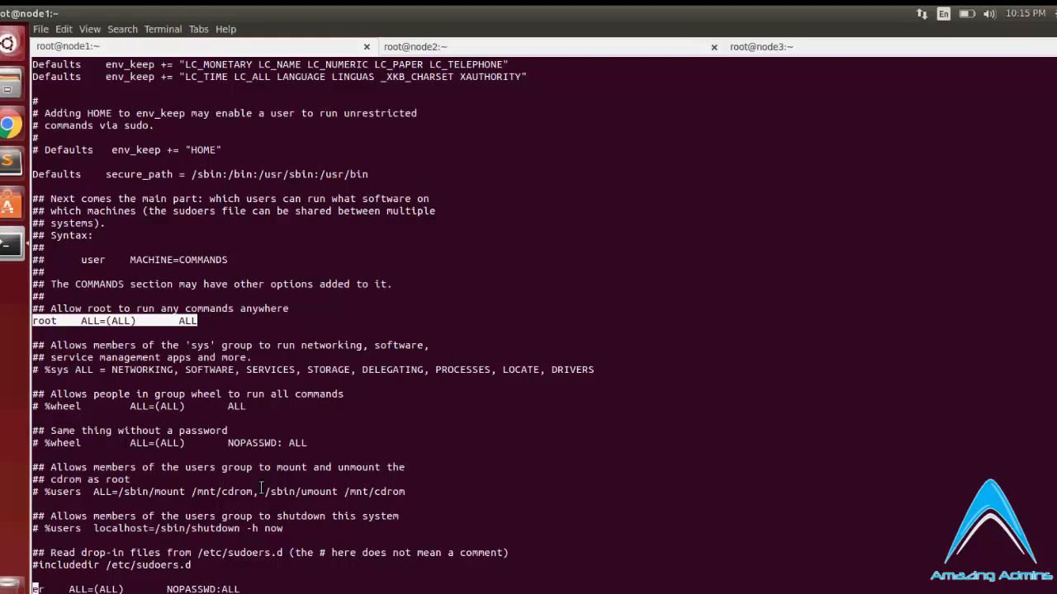
pyautogui.write('user')
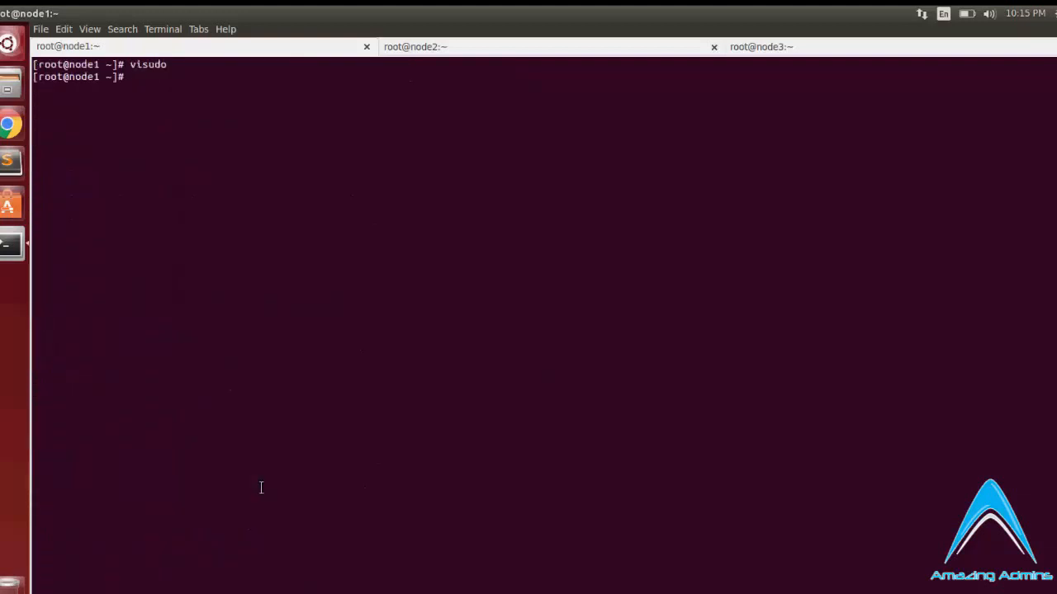
# As user on node1, run 'sudo ls' and 'sudo su' with no password prompt
pyautogui.write('su user')
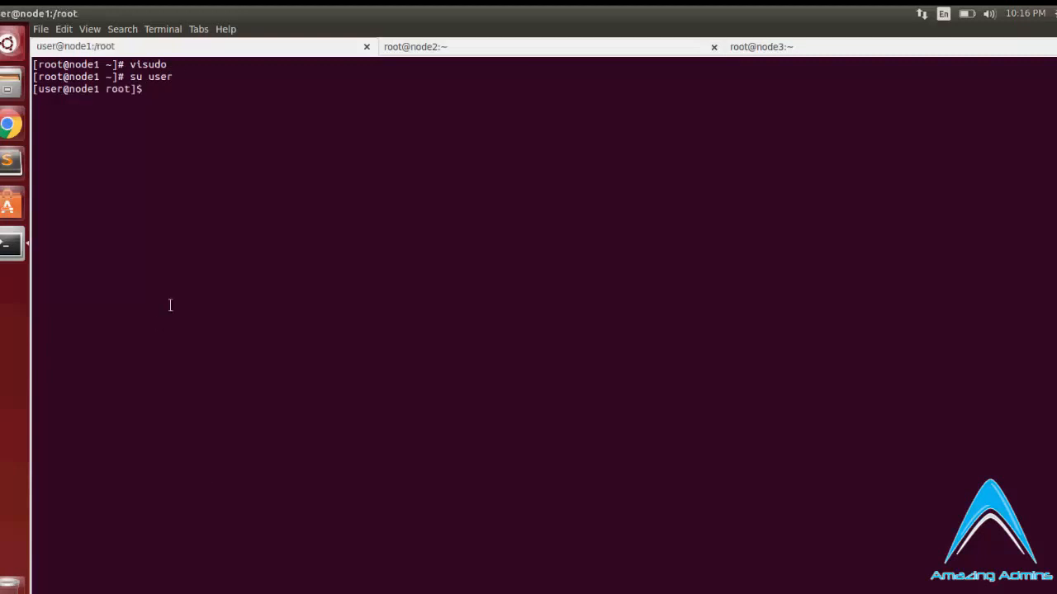
pyautogui.write('su l')
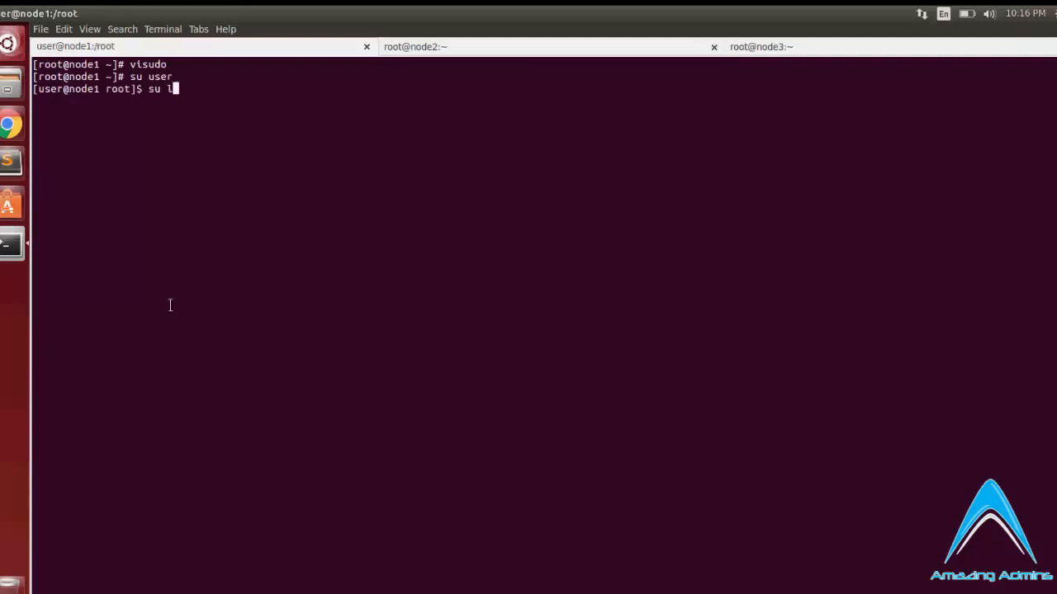
pyautogui.write('sudo ls')
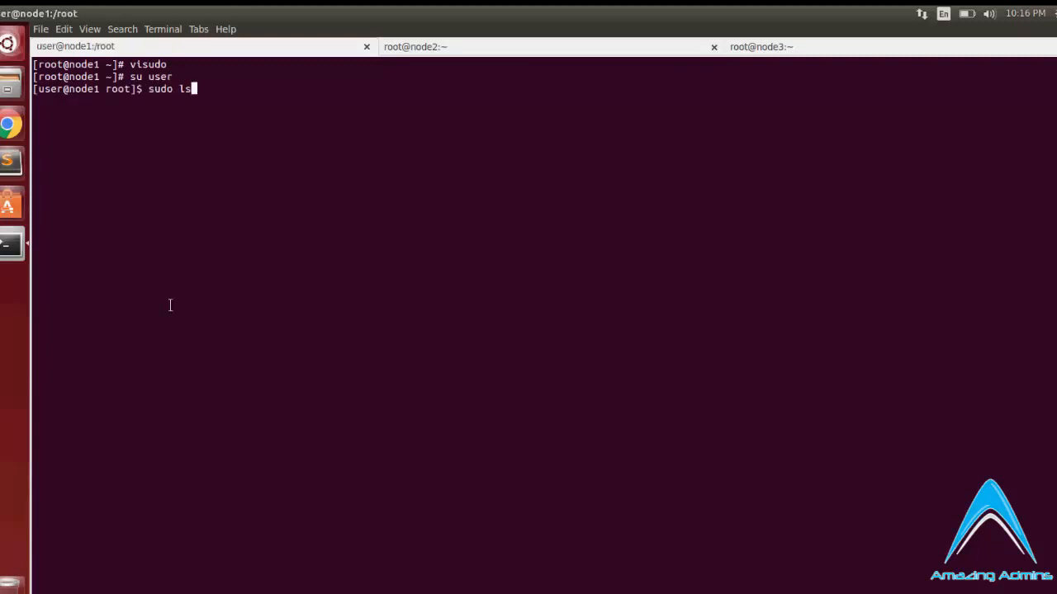
pyautogui.press('Return')
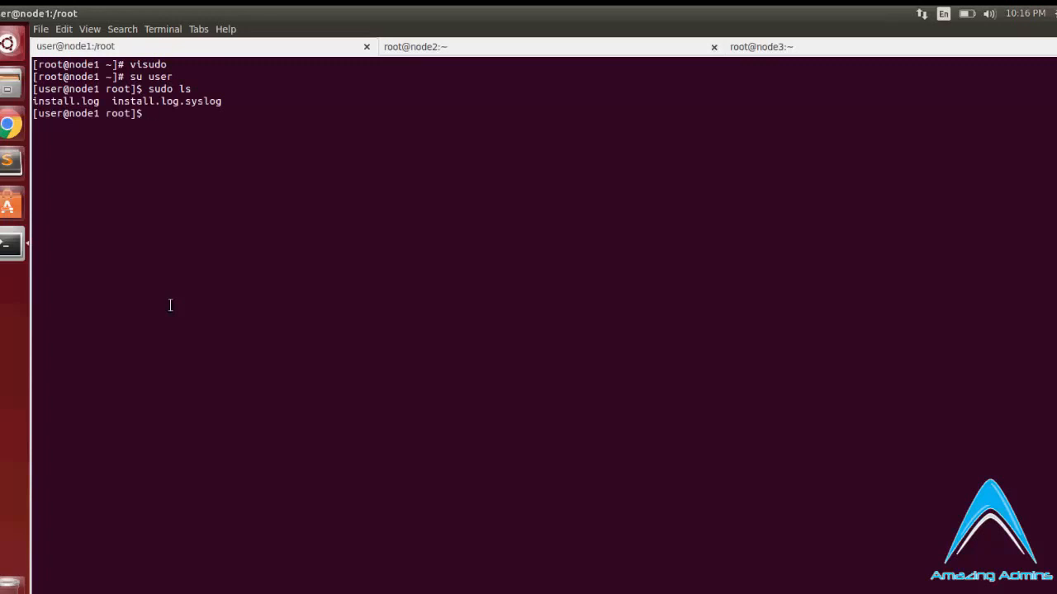
pyautogui.write('sudo su')
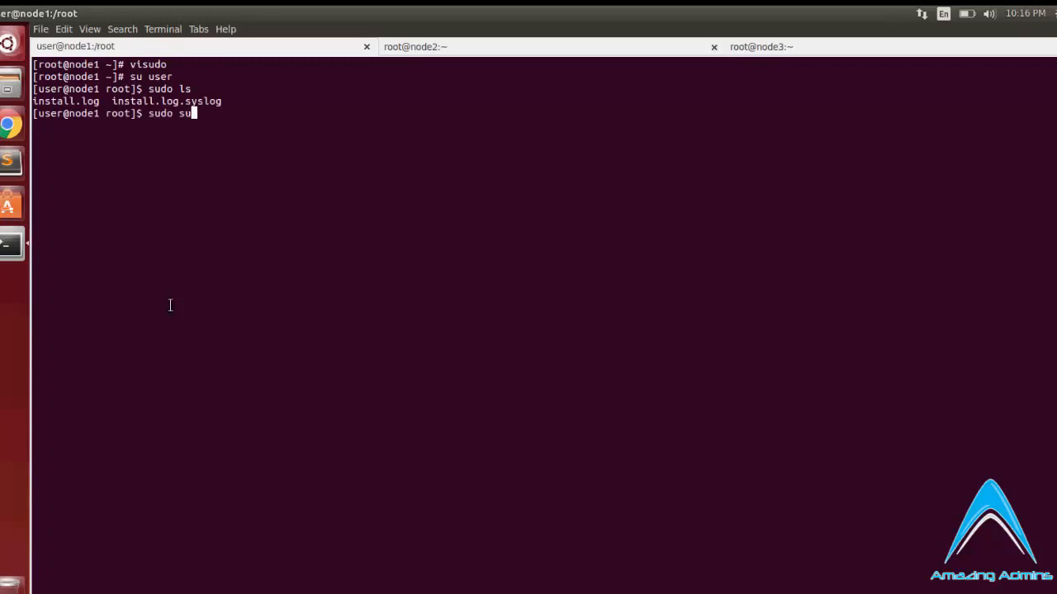
pyautogui.press('Return')
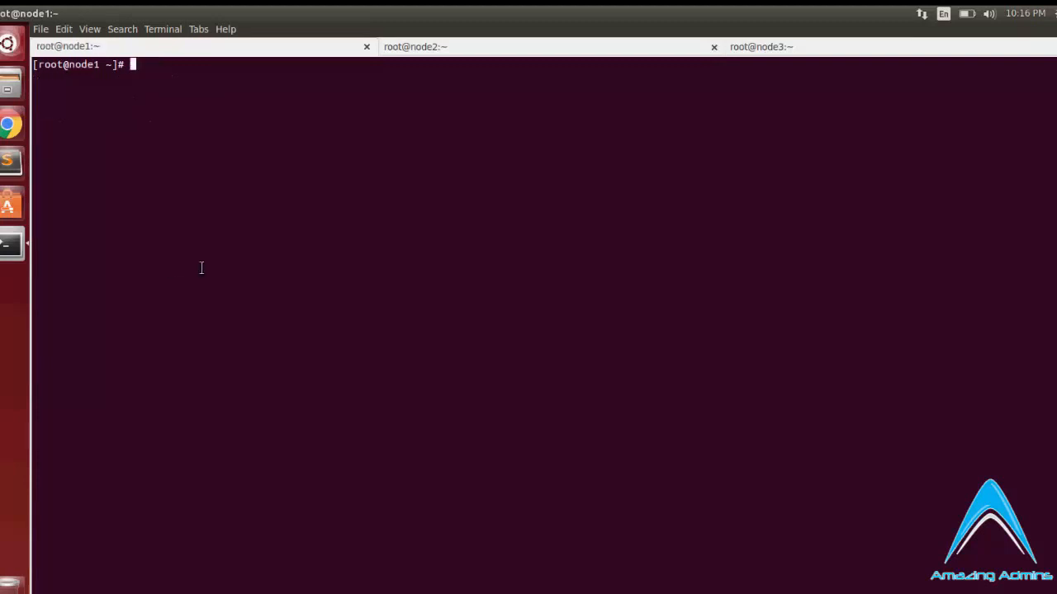
# Open and close visudo unchanged on node1, then switch to node2 and run visudo there
pyautogui.click(413, 46)
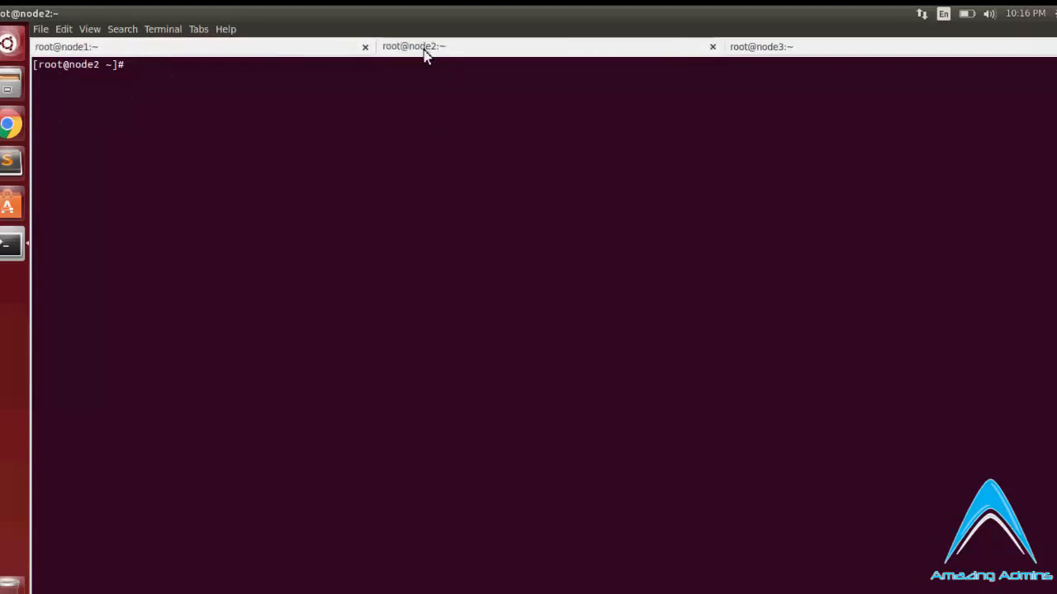
pyautogui.write('vt')
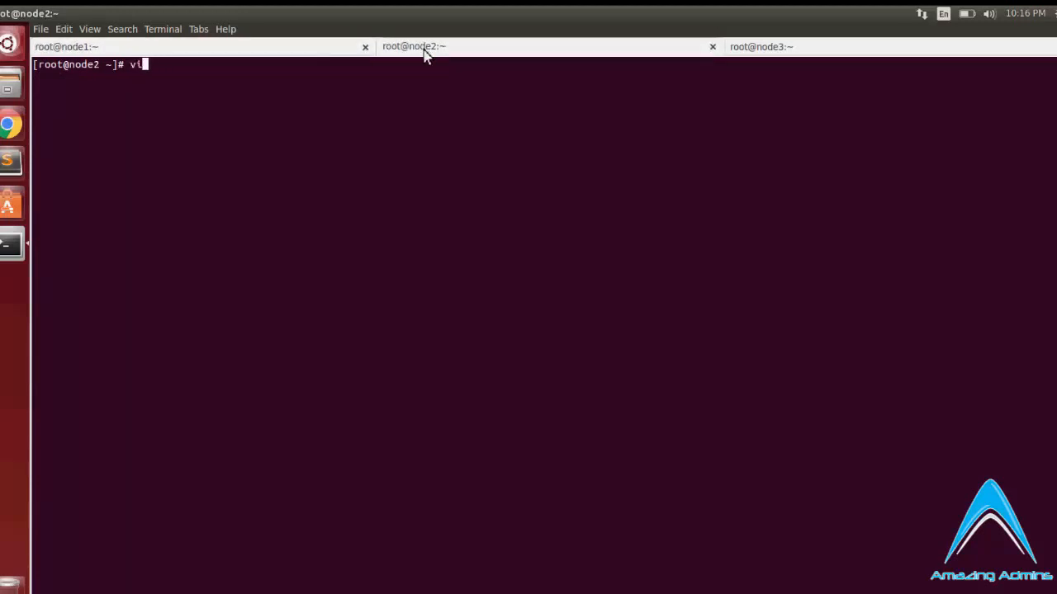
pyautogui.press('Return')
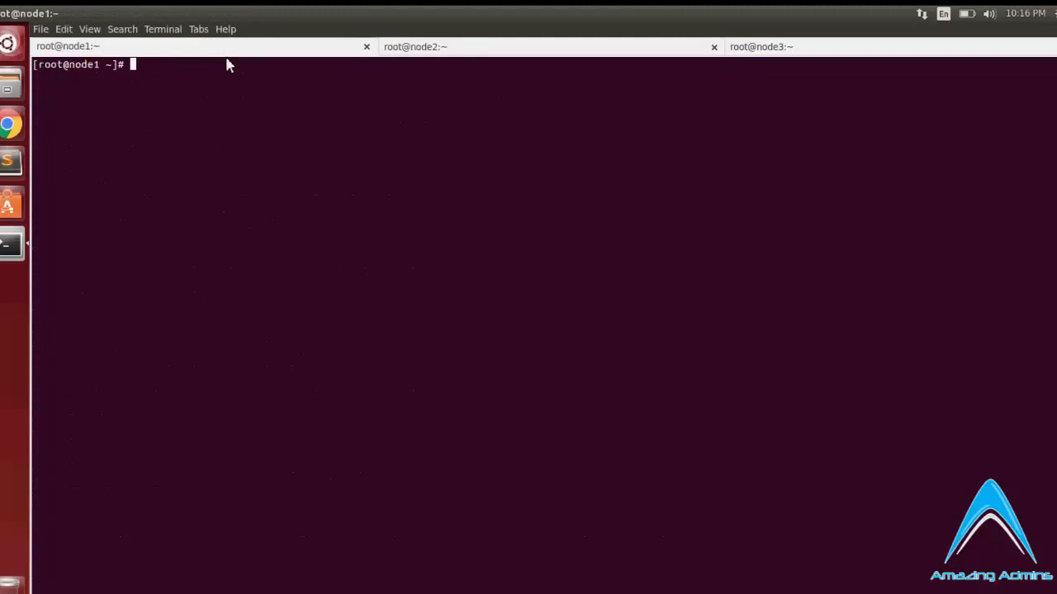
pyautogui.write('vis')
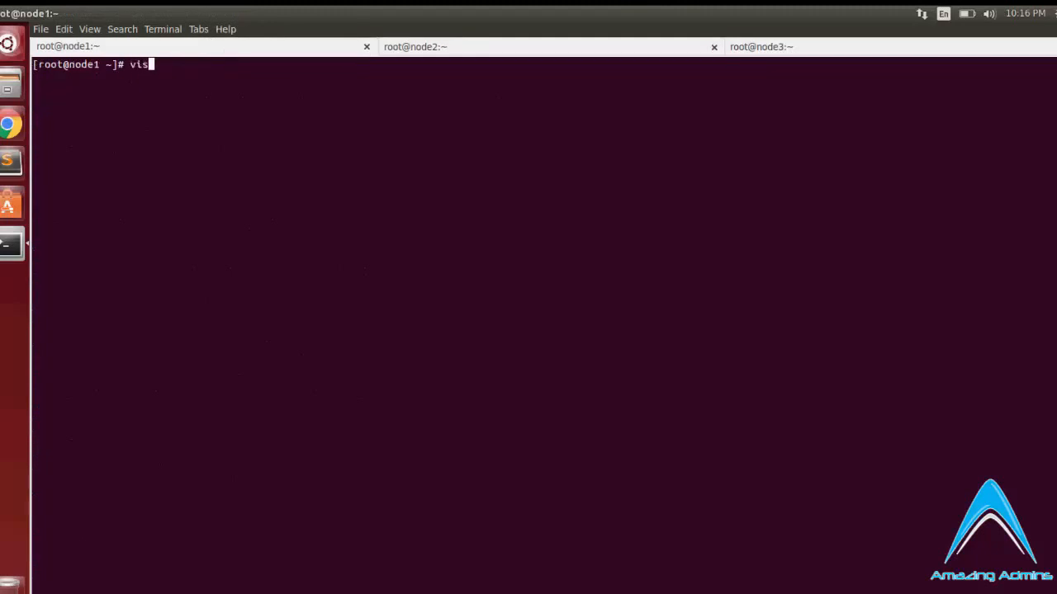
pyautogui.press('Return')
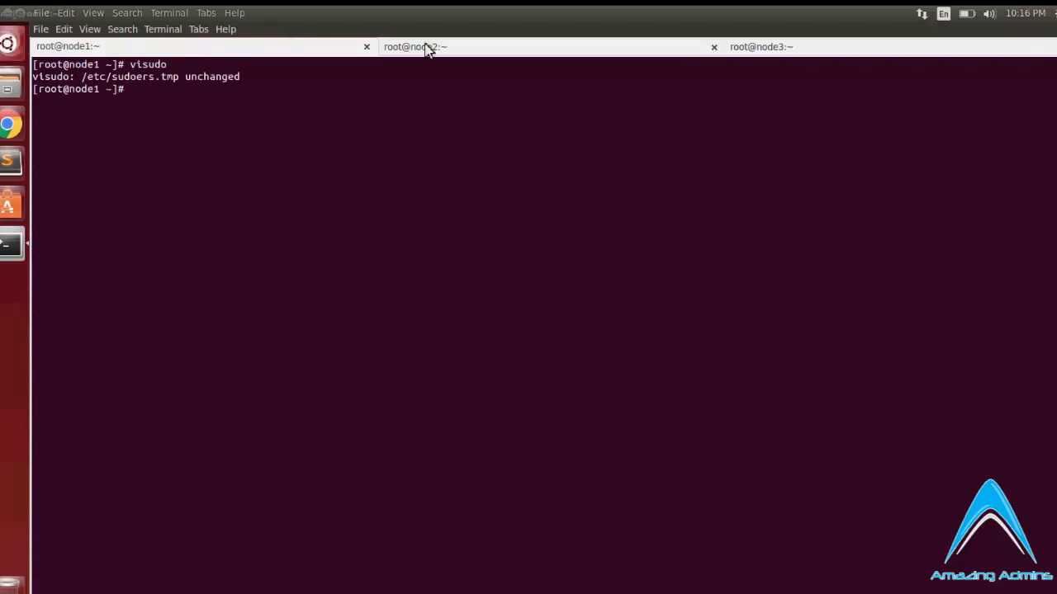
pyautogui.click(414, 46)
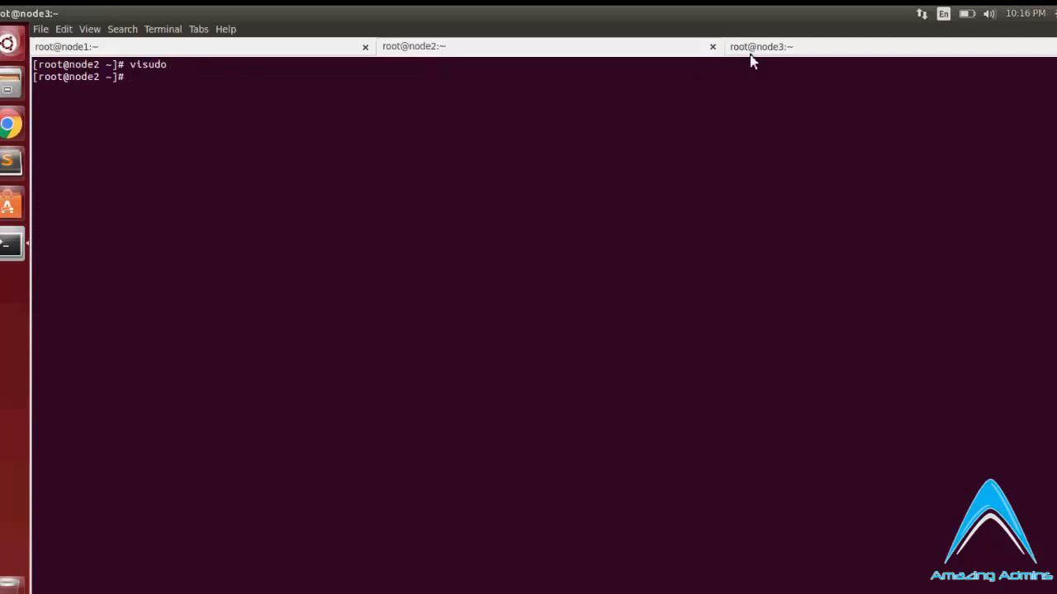
# Run visudo on node3, save and exit, then switch back to node2
pyautogui.click(760, 47)
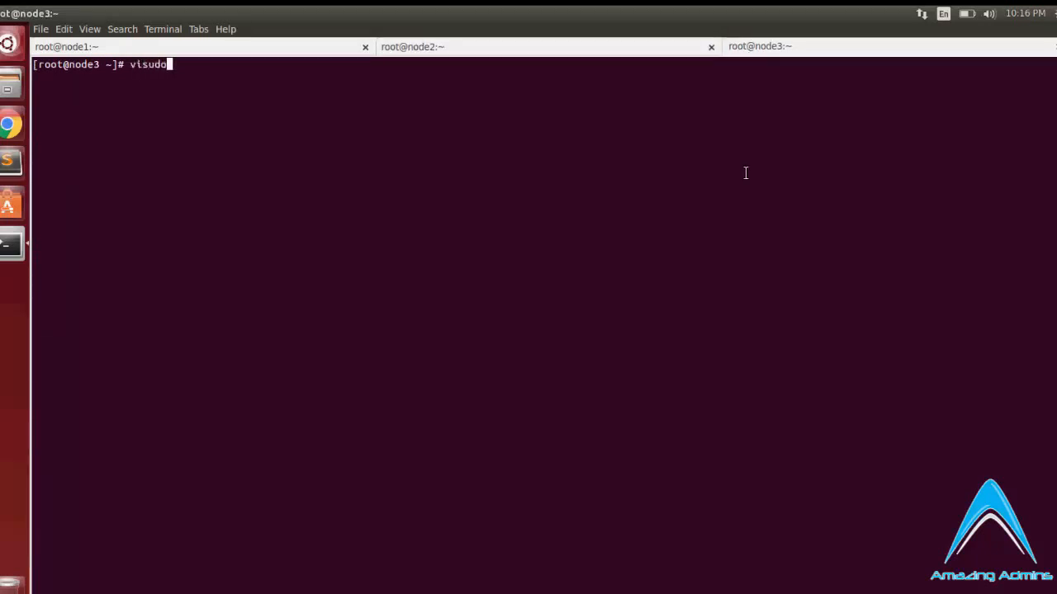
pyautogui.press('Return')
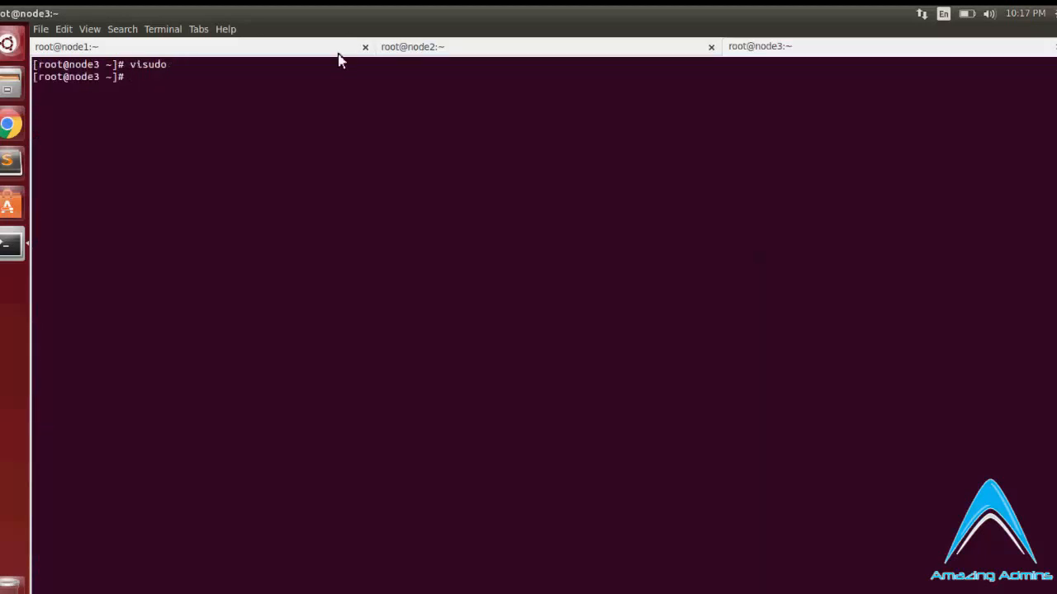
pyautogui.click(412, 46)
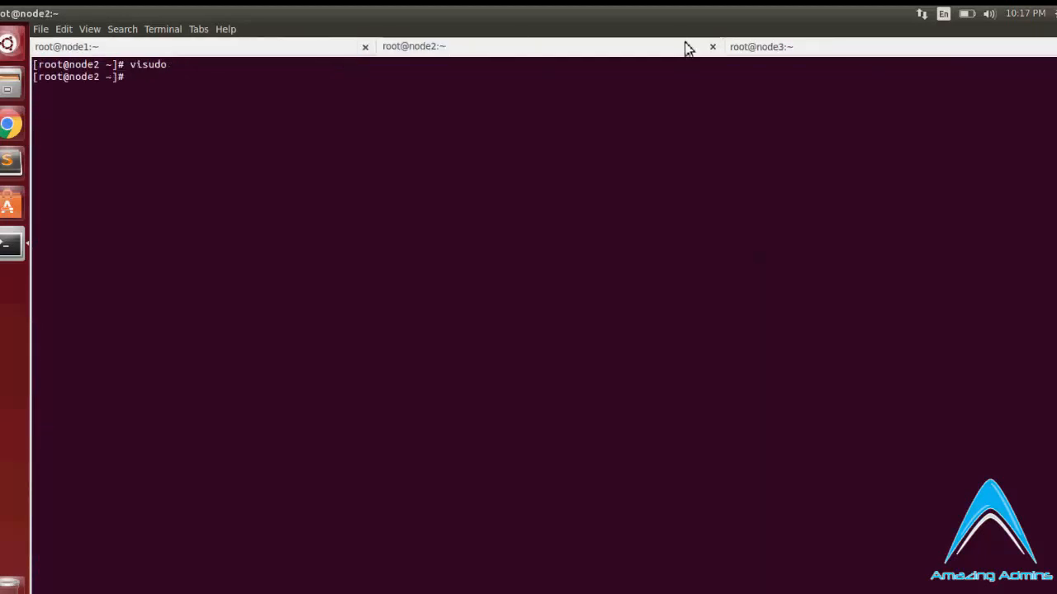